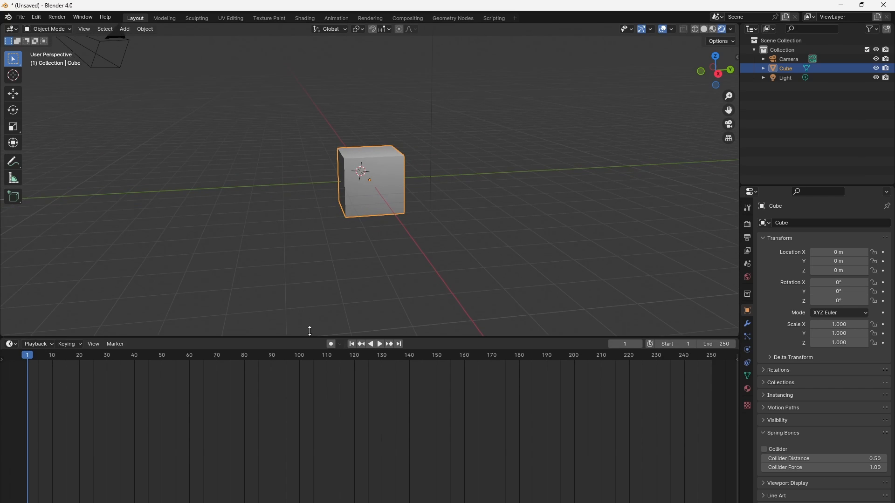
# - Switch the timeline area to the Shader Editor and zoom in on the cube's material nodes
pyautogui.click(9, 292)
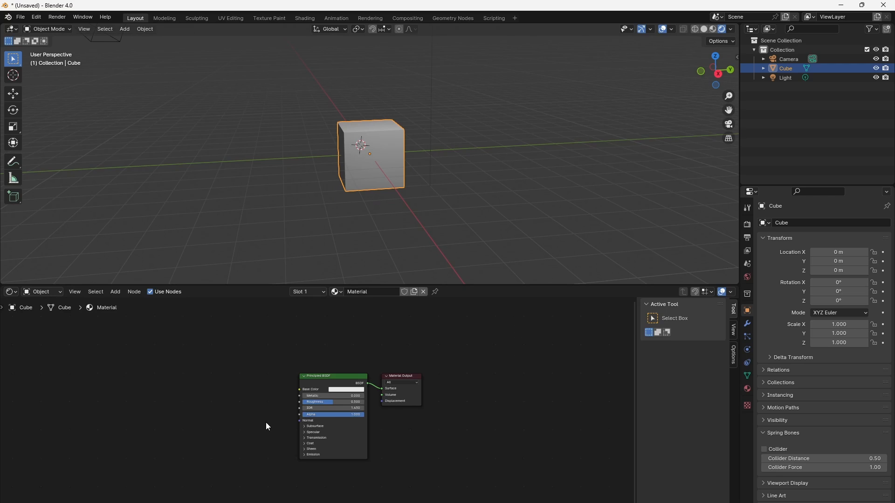
pyautogui.scroll(3)
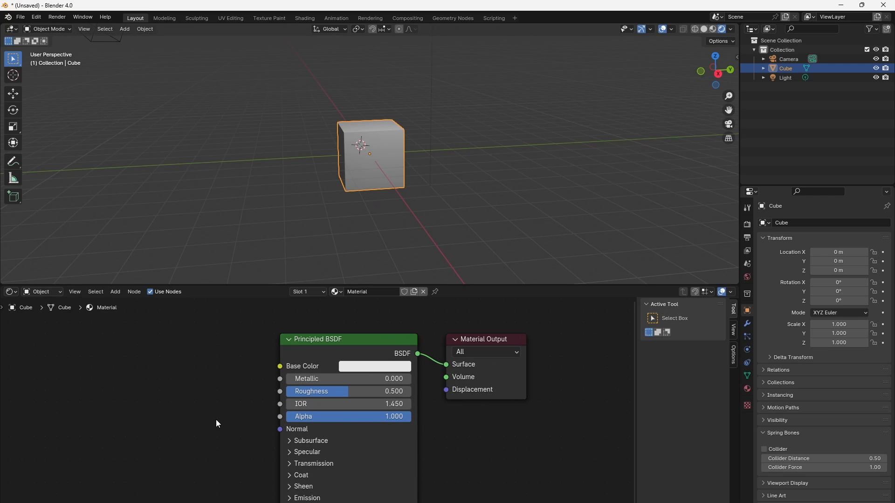
pyautogui.moveTo(120, 425)
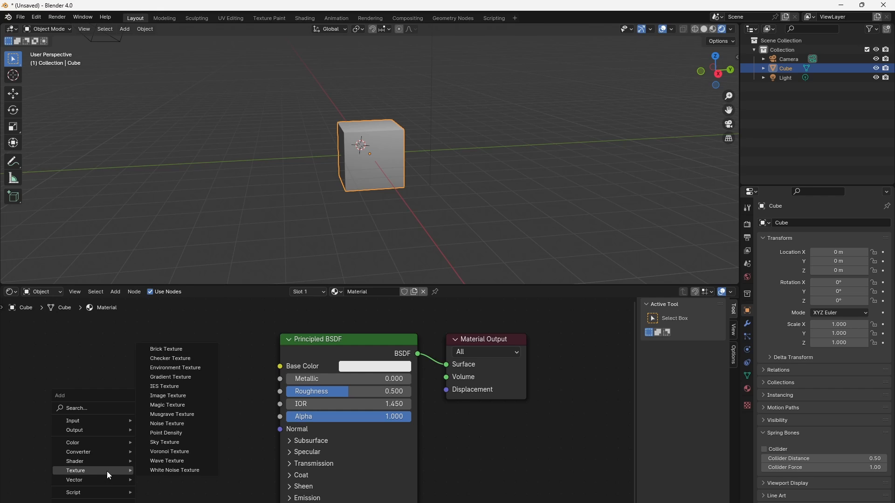
pyautogui.moveTo(168, 395)
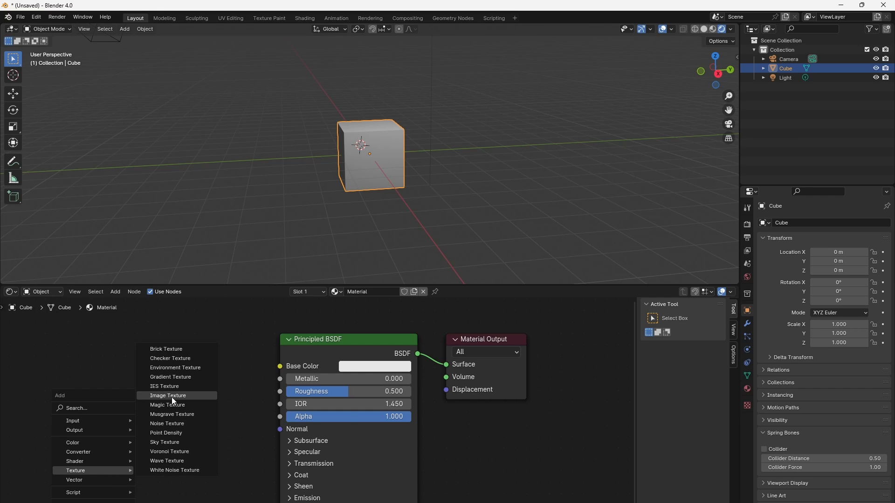
# - Add an Image Texture node loading seamless_grass.jpg and feed its Color into Base Color
pyautogui.click(167, 395)
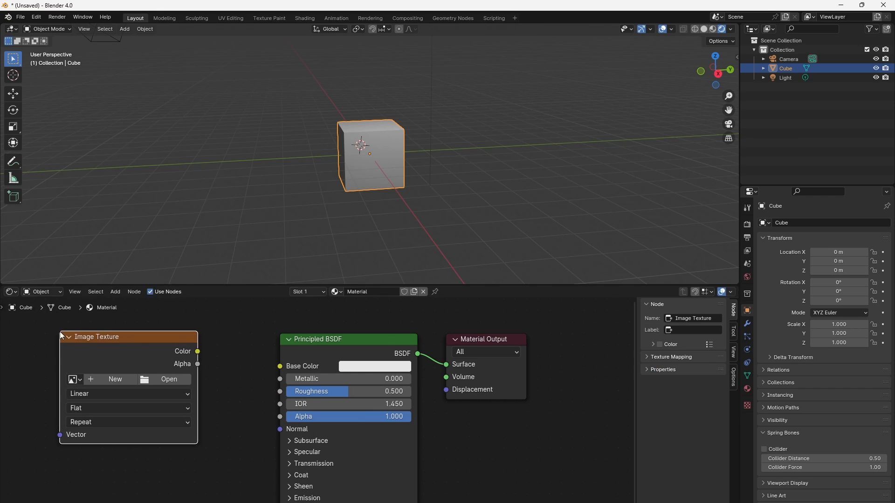
pyautogui.moveTo(169, 379)
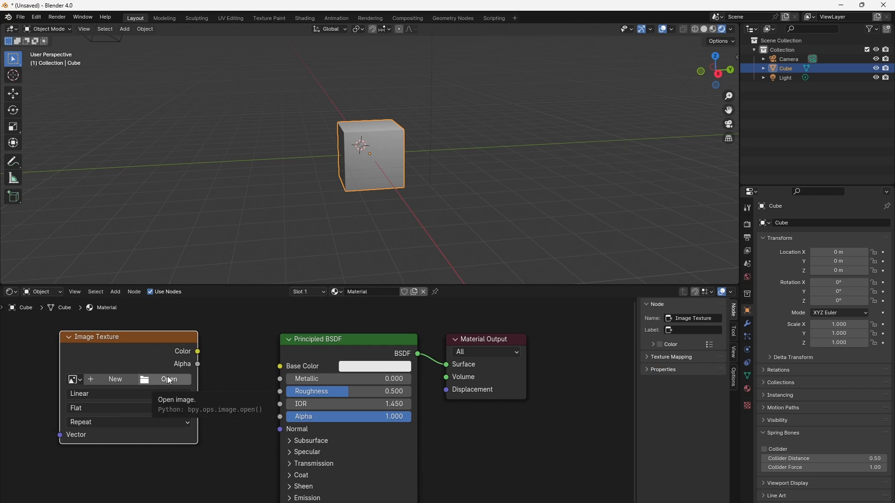
pyautogui.click(168, 379)
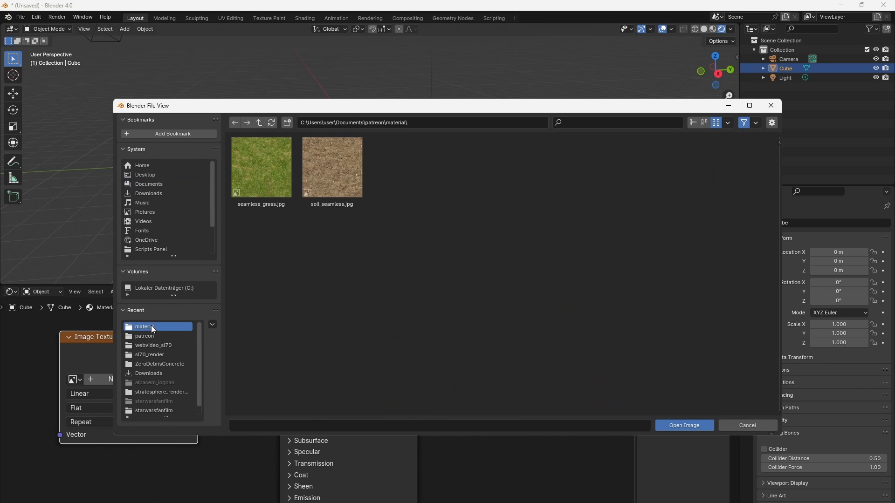
pyautogui.click(683, 425)
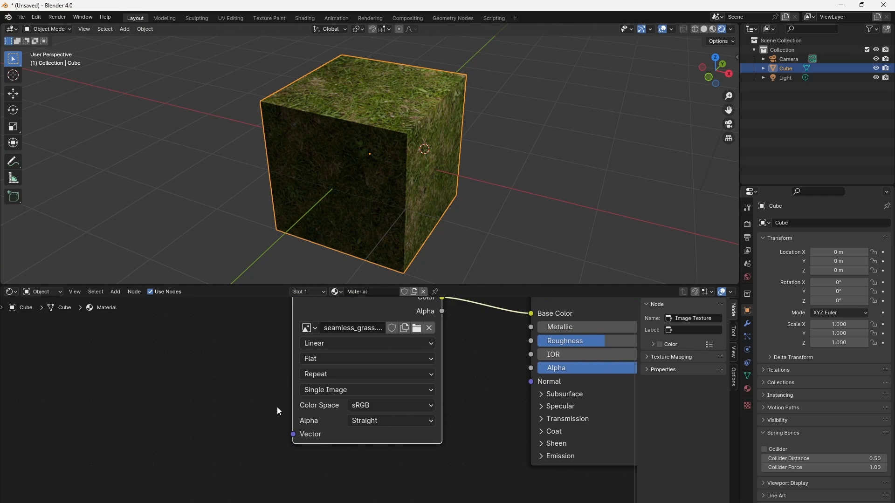
# - Add a Texture Coordinate node and link its Normal output to the grass texture's Vector
pyautogui.click(115, 292)
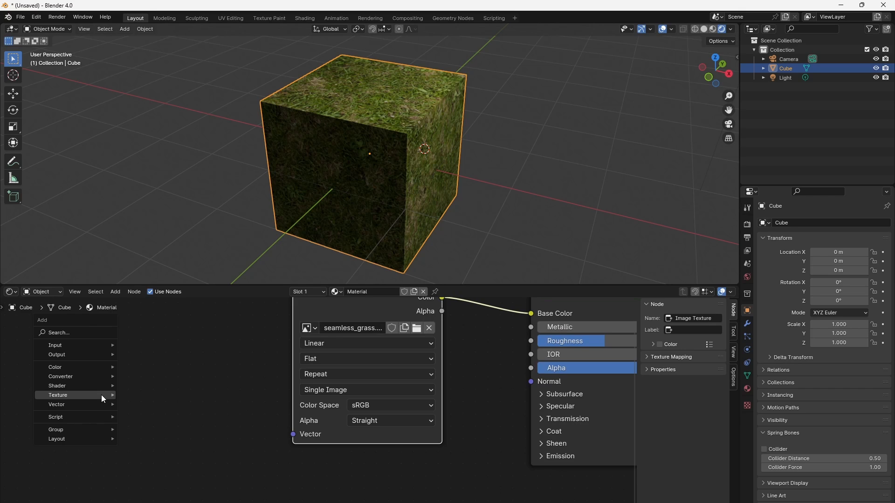
pyautogui.moveTo(97, 354)
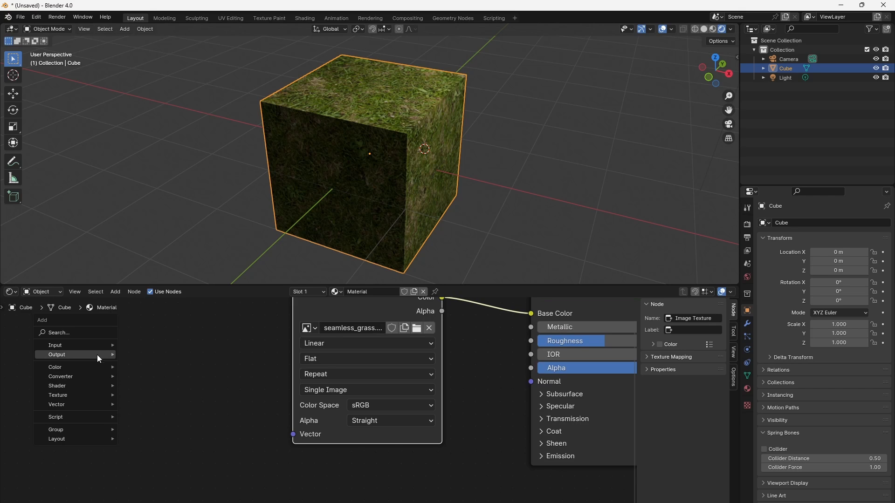
pyautogui.moveTo(55, 345)
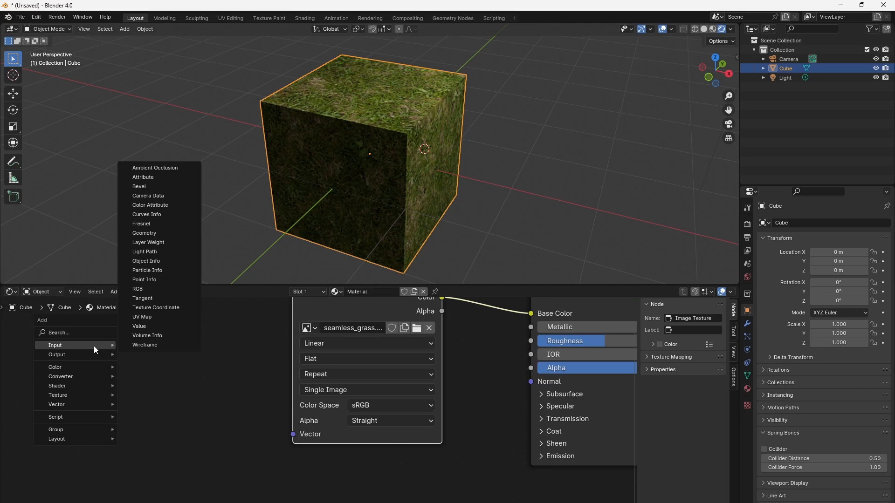
pyautogui.moveTo(156, 308)
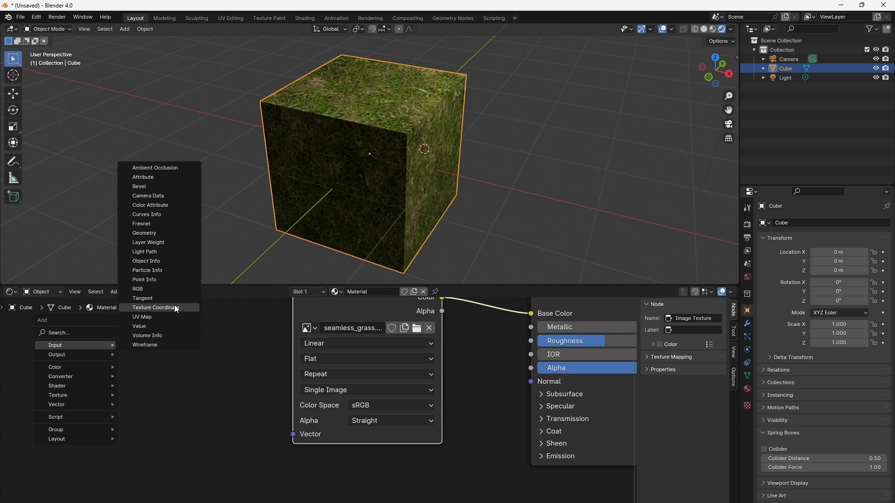
pyautogui.moveTo(156, 308)
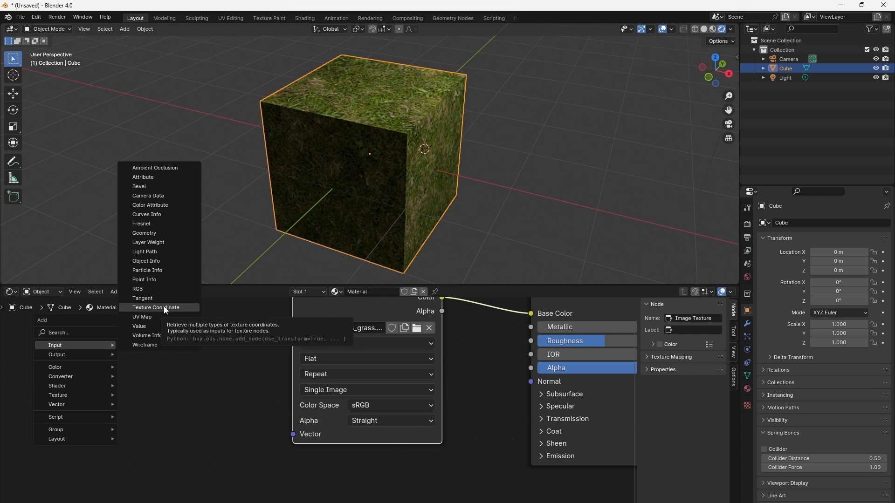
pyautogui.click(156, 308)
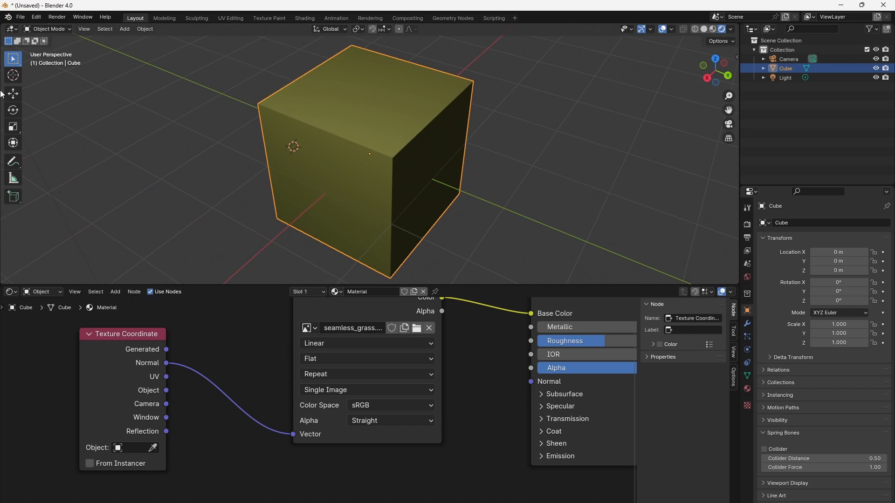
# - Reconnect the grass texture's Vector to the Texture Coordinate UV output instead of Normal
pyautogui.click(144, 29)
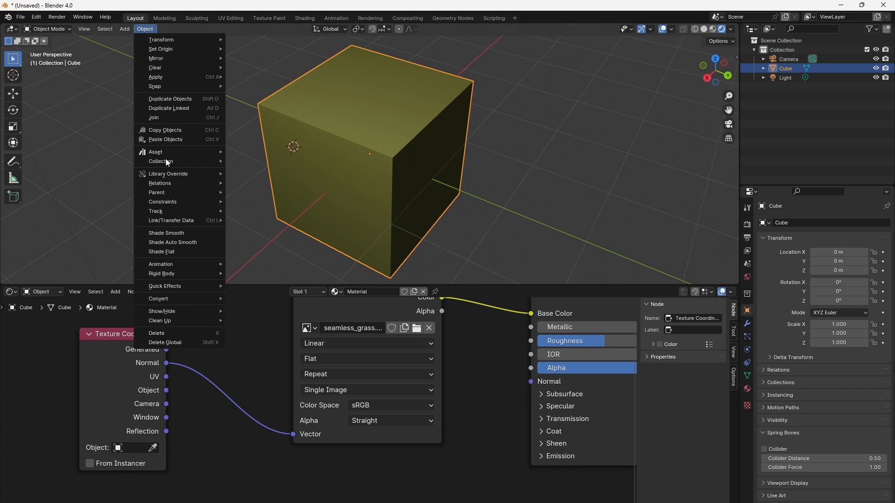
pyautogui.click(167, 233)
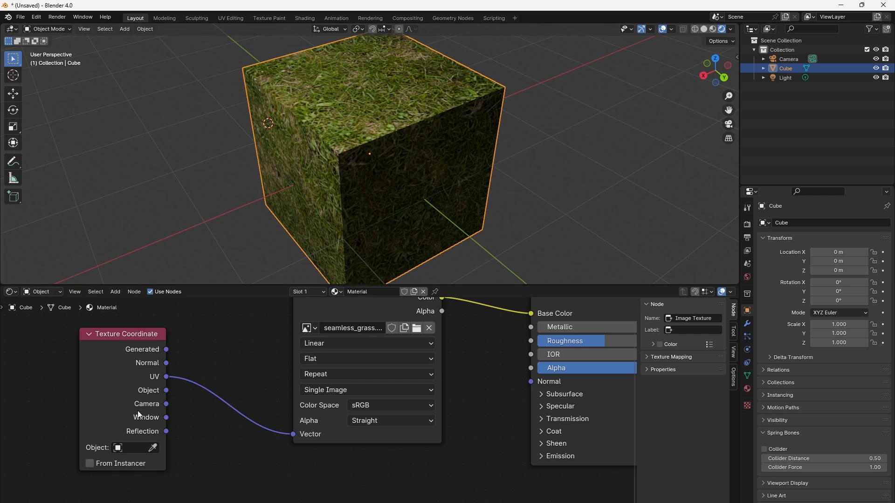
# - In the mesh data properties, add extra UV maps UVMap.001–UVMap.005, keeping UVMap active
pyautogui.click(746, 374)
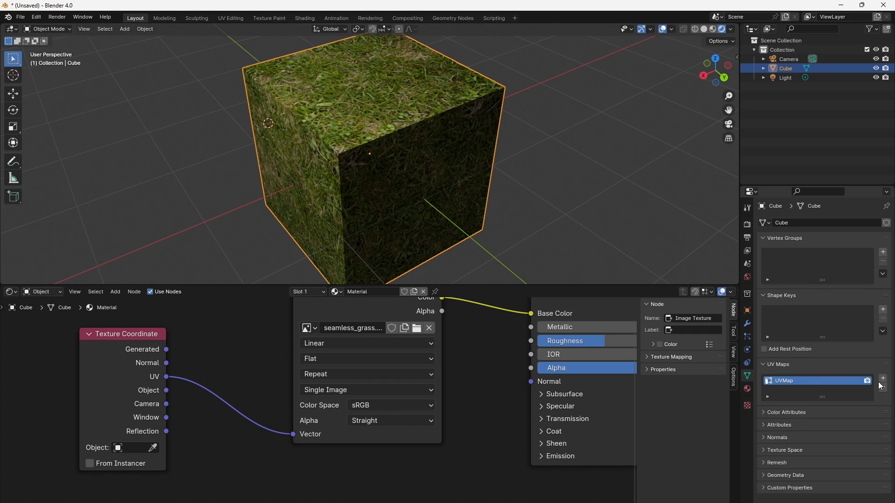
pyautogui.click(883, 377)
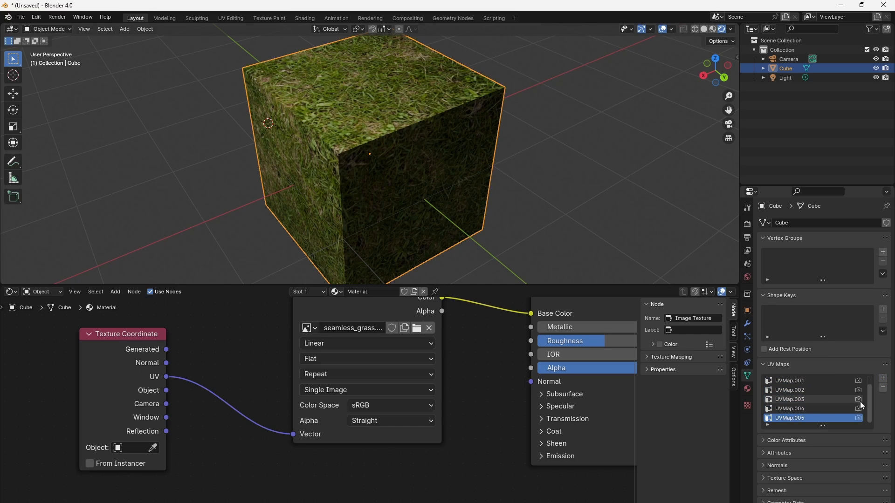
pyautogui.click(882, 386)
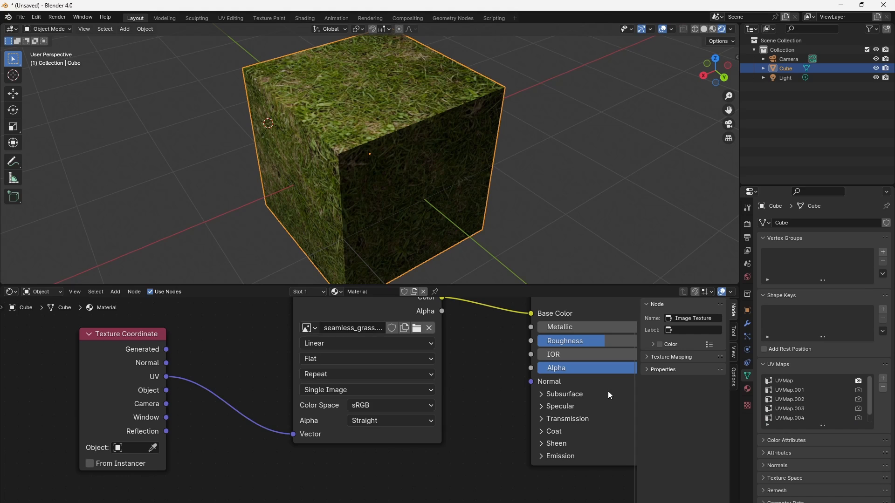
pyautogui.click(787, 380)
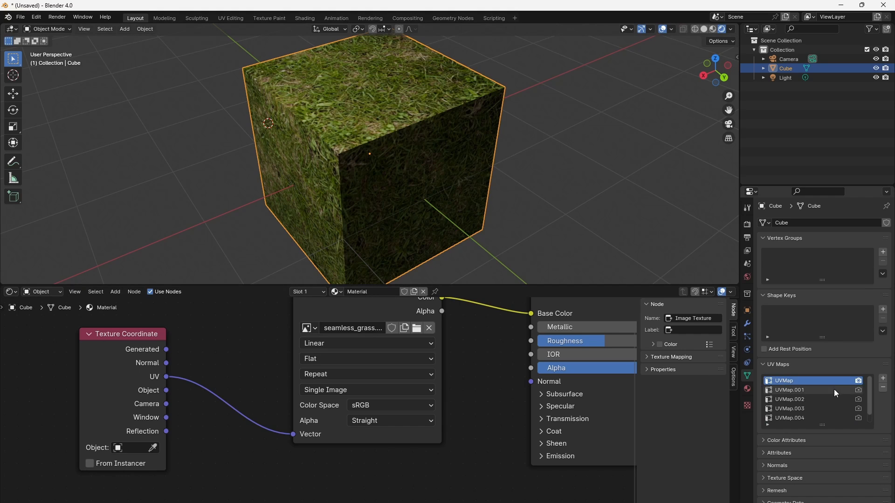
pyautogui.click(882, 387)
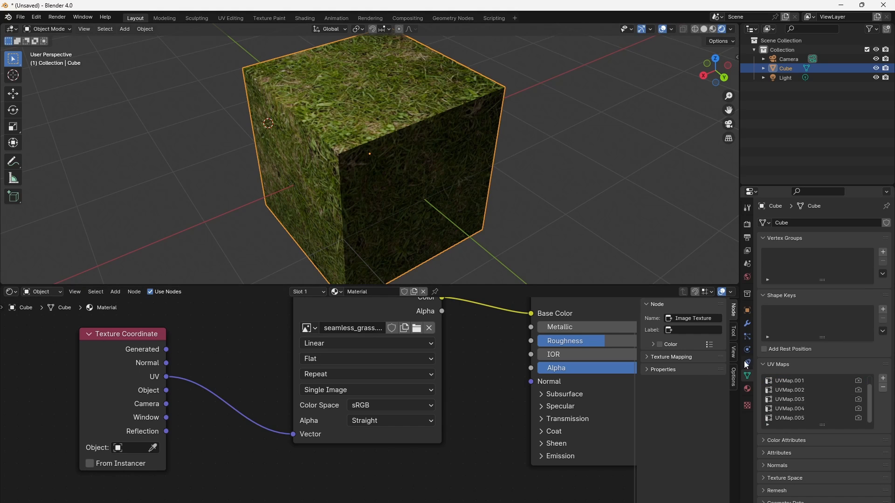
pyautogui.click(789, 380)
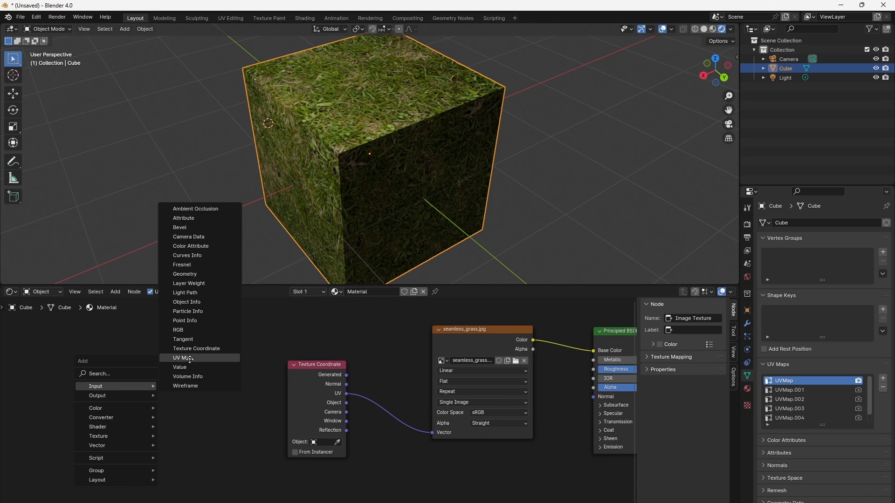
# - Add a UV Map node to the material and choose which UV map it reads
pyautogui.click(182, 358)
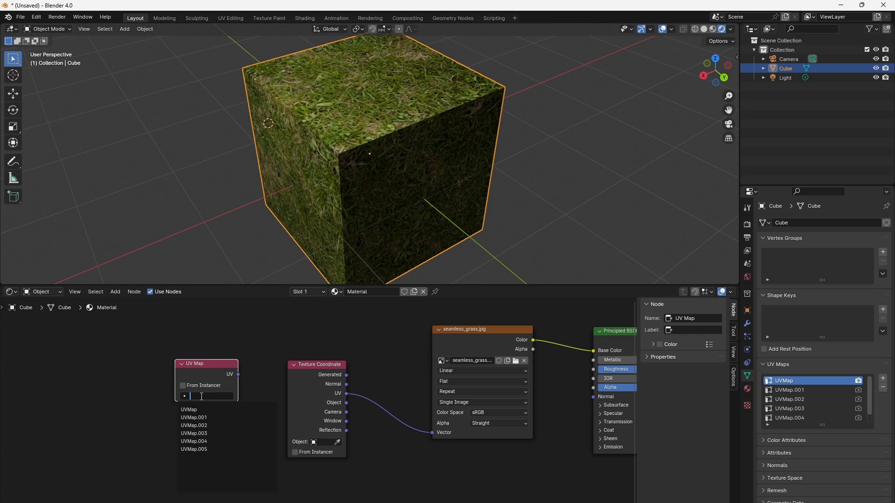
pyautogui.click(194, 433)
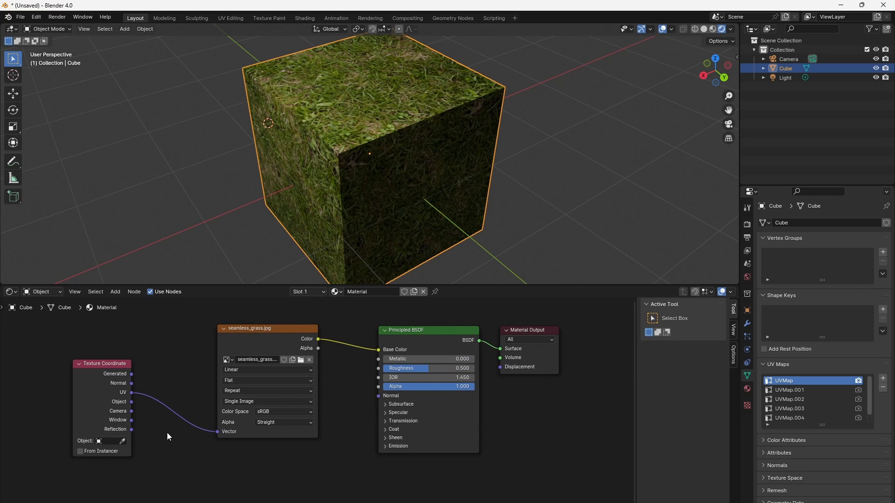
pyautogui.moveTo(130, 406)
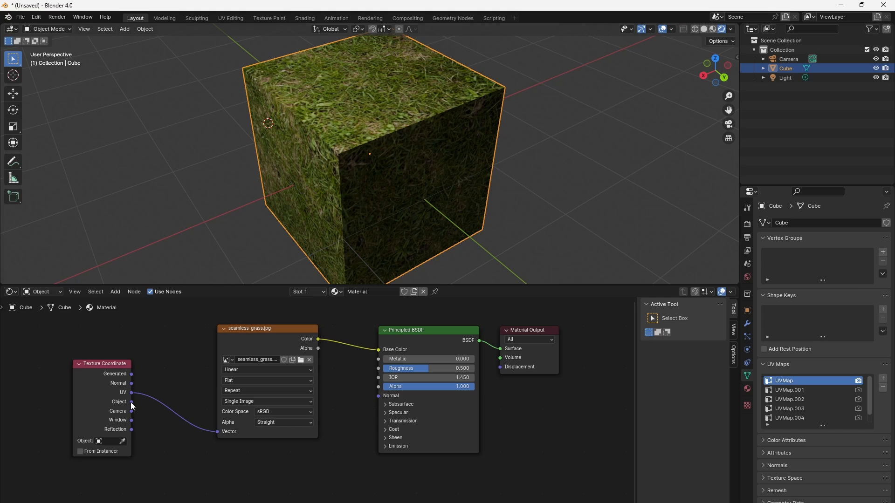
# - Select the Texture Coordinate node to remap the grass texture with Object coordinates
pyautogui.click(101, 364)
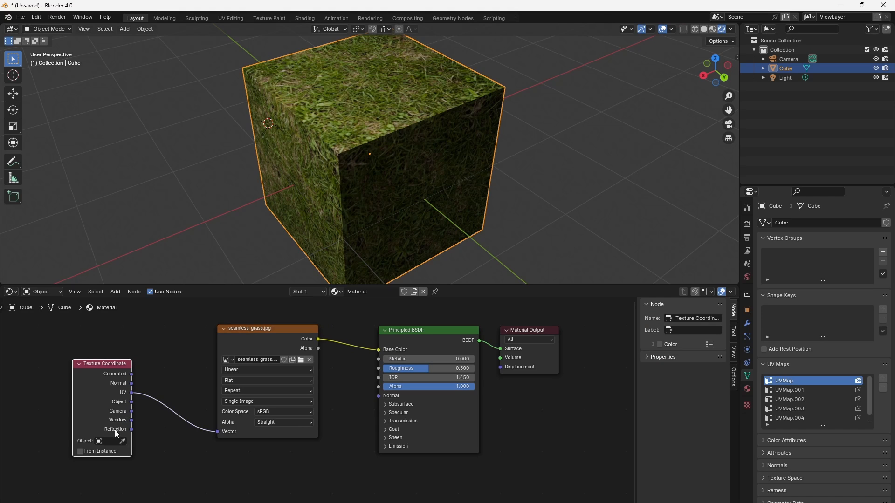
pyautogui.moveTo(125, 390)
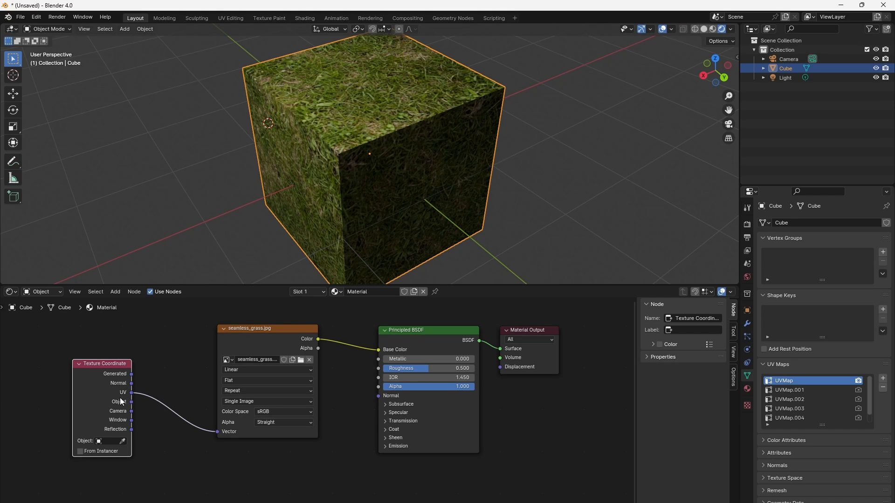
pyautogui.moveTo(111, 414)
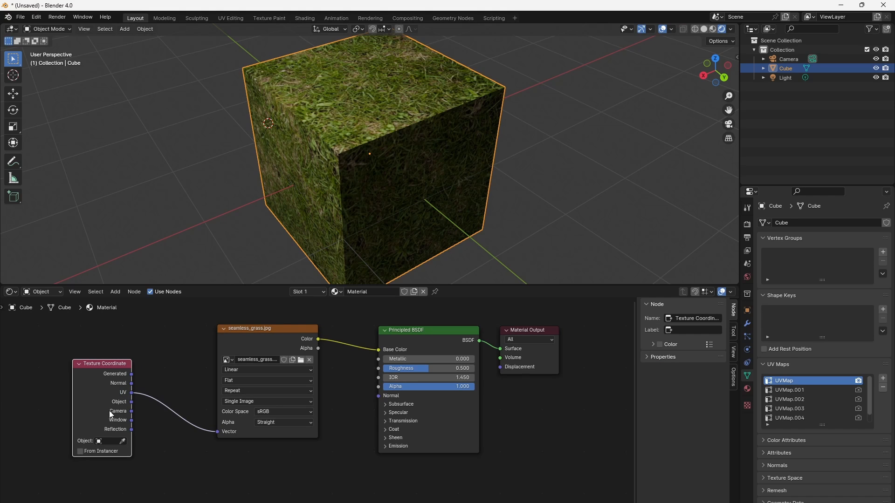
pyautogui.moveTo(167, 437)
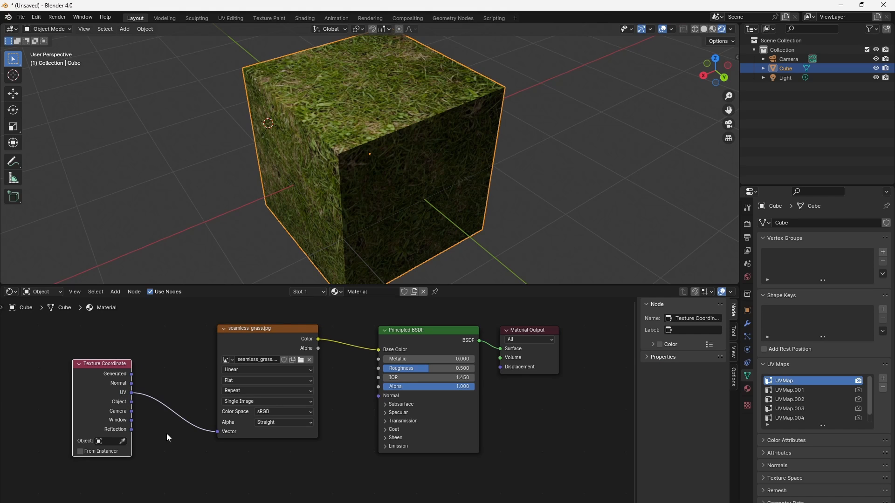
pyautogui.moveTo(141, 414)
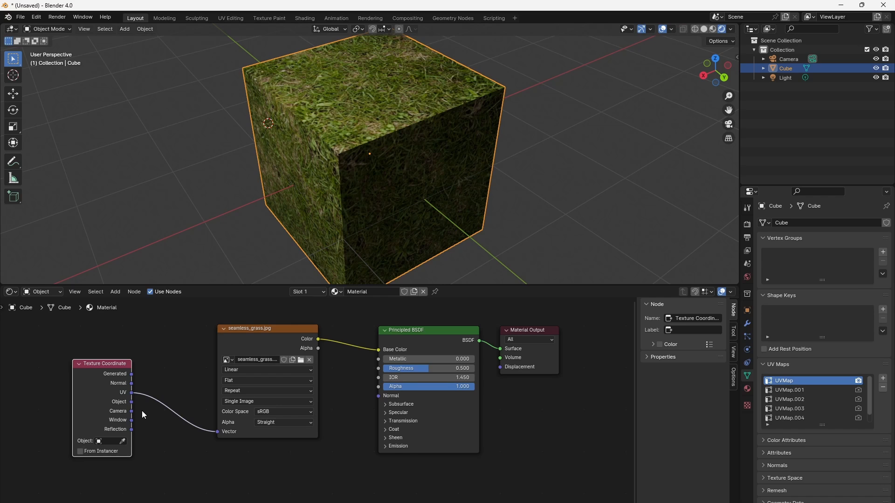
pyautogui.moveTo(136, 409)
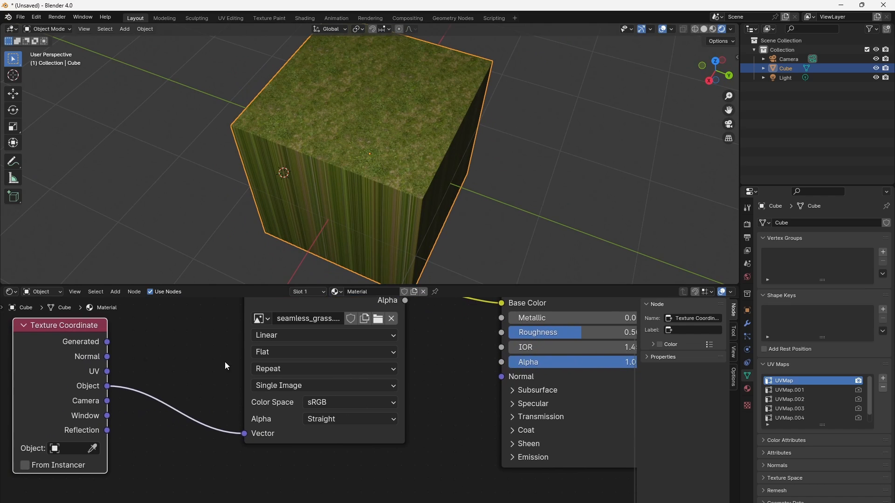
pyautogui.click(55, 449)
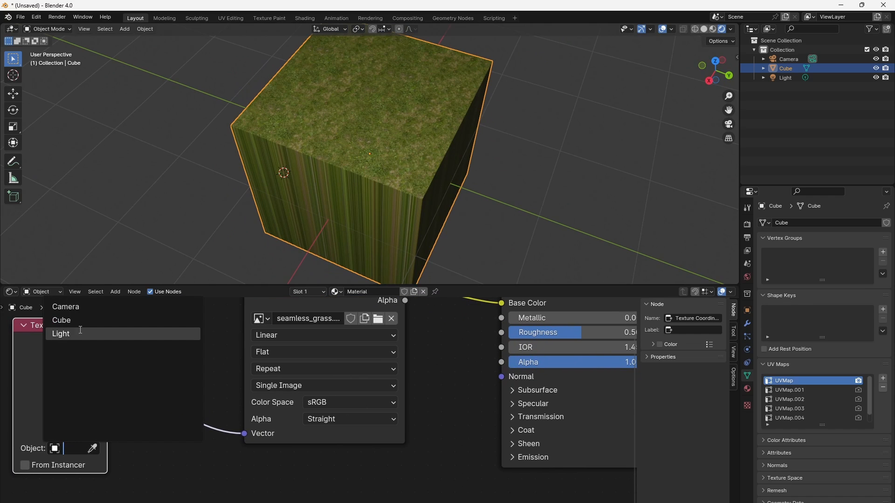
pyautogui.click(60, 333)
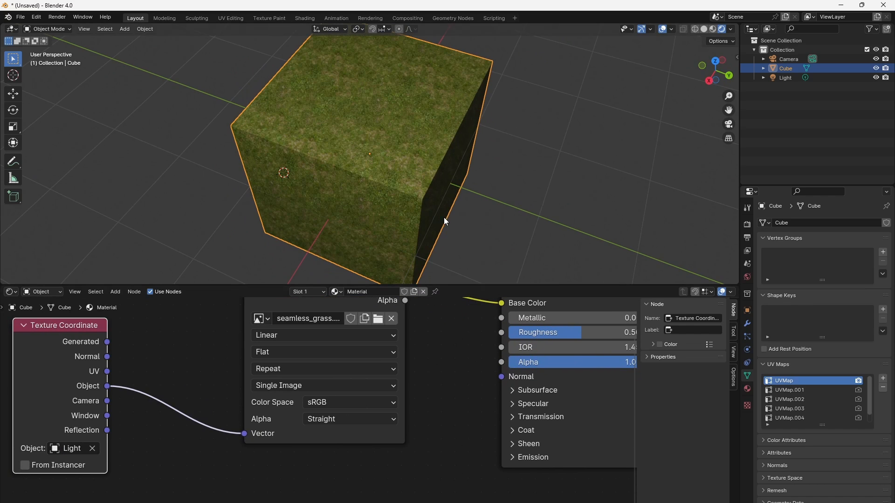
pyautogui.scroll(-3)
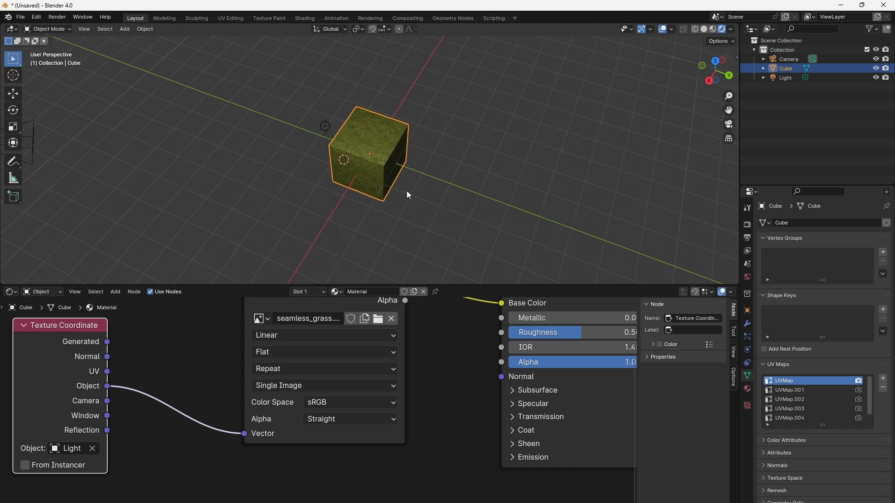
pyautogui.click(92, 448)
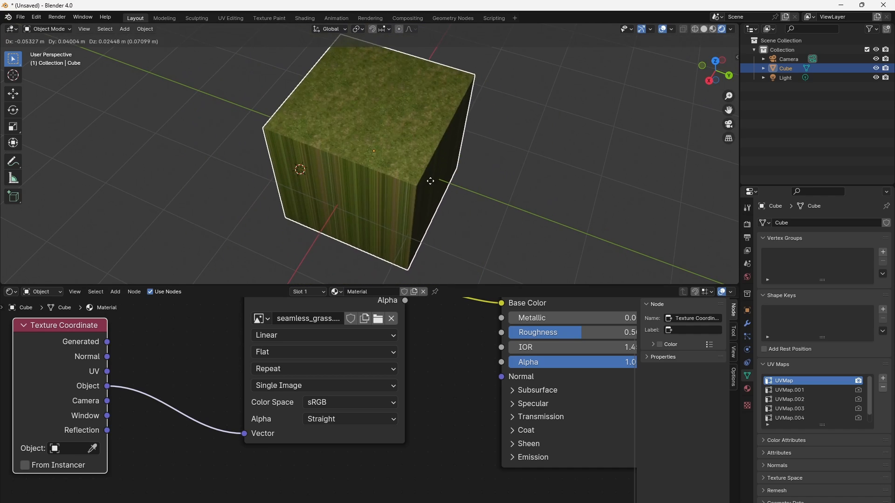
pyautogui.click(324, 351)
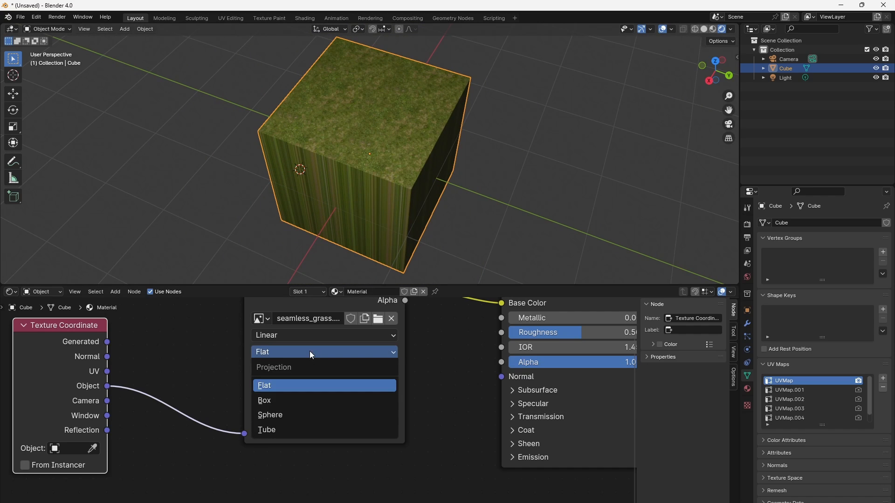
pyautogui.click(263, 400)
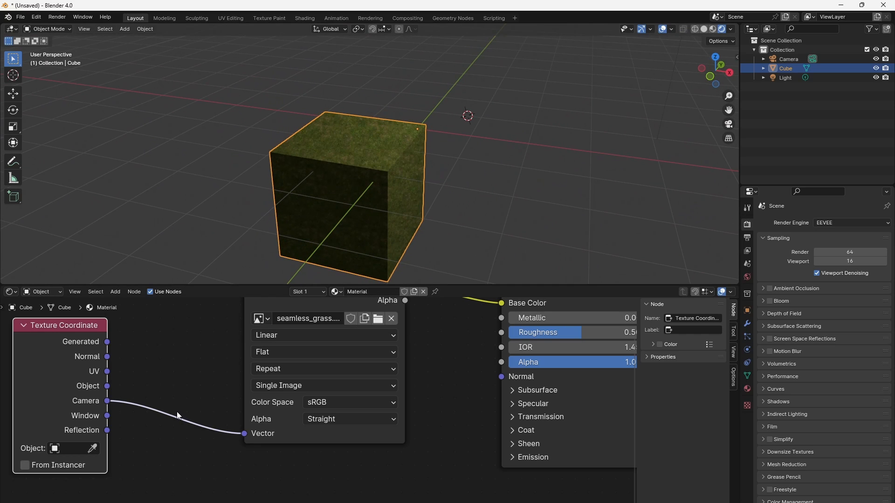
pyautogui.moveTo(107, 418)
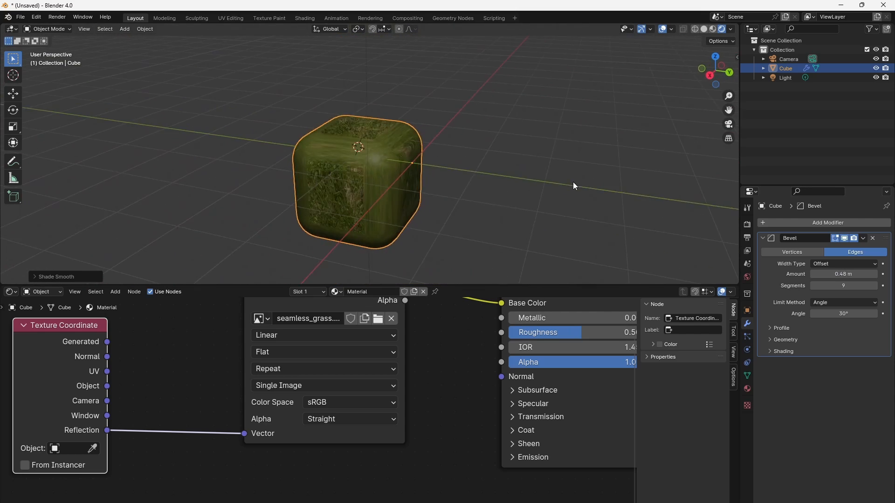
# - Delete the cube's Bevel modifier, leaving sharp edges under the reflection-mapped grass
pyautogui.click(872, 238)
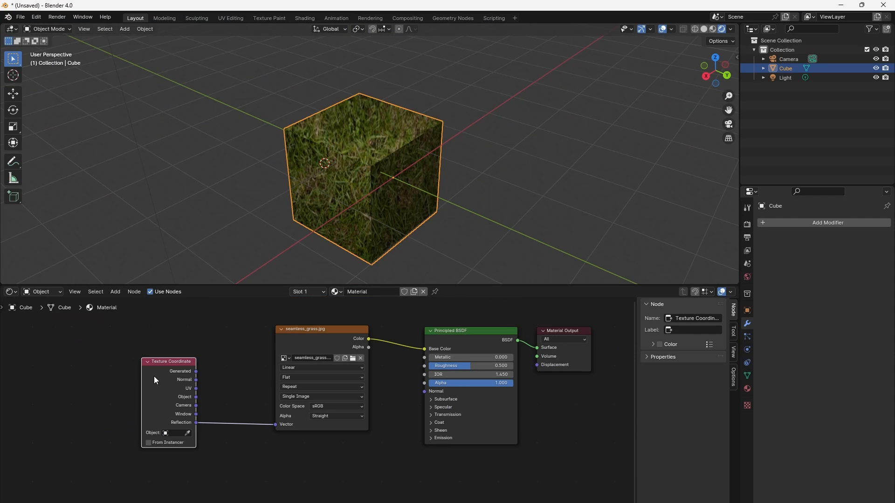
# - Add a Geometry node and drive the grass texture's Vector from its Position output
pyautogui.click(114, 291)
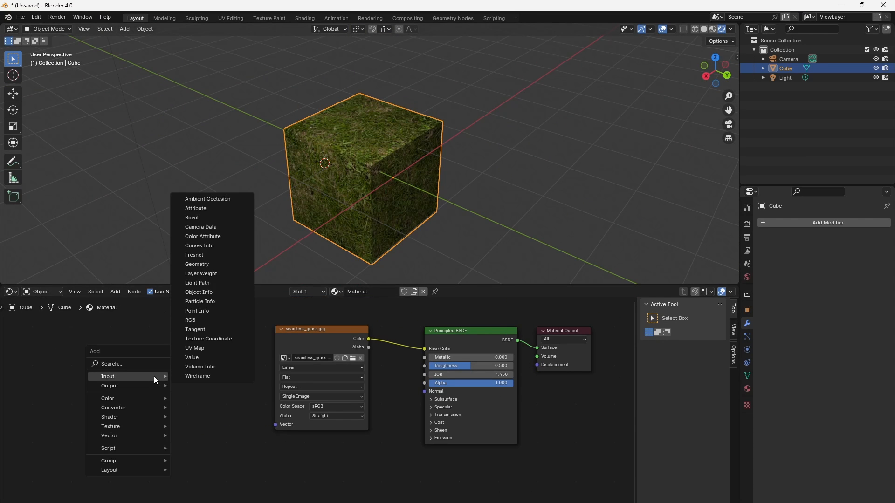
pyautogui.click(197, 264)
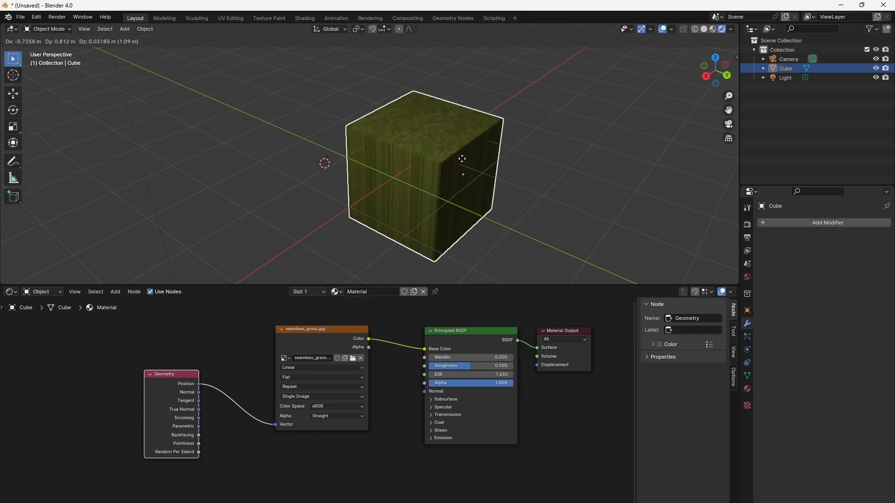
# - Change the grass Image Texture projection from Flat to Box so every face shows grass
pyautogui.click(321, 378)
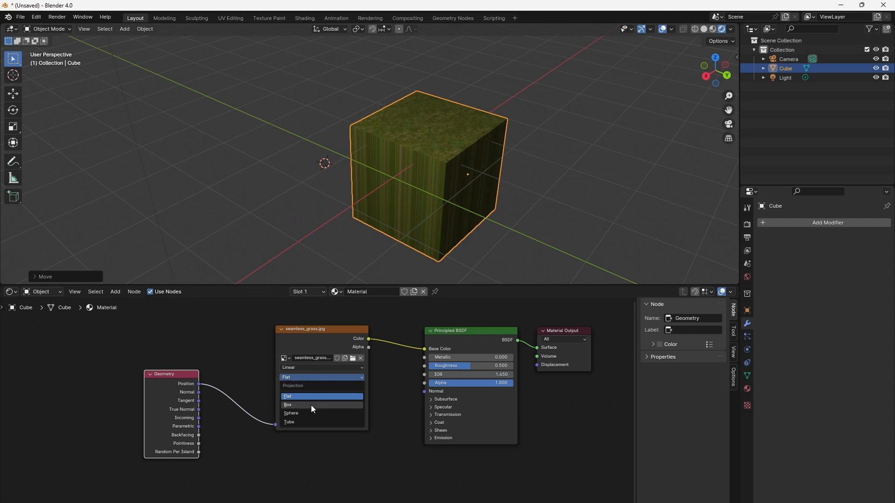
pyautogui.click(288, 404)
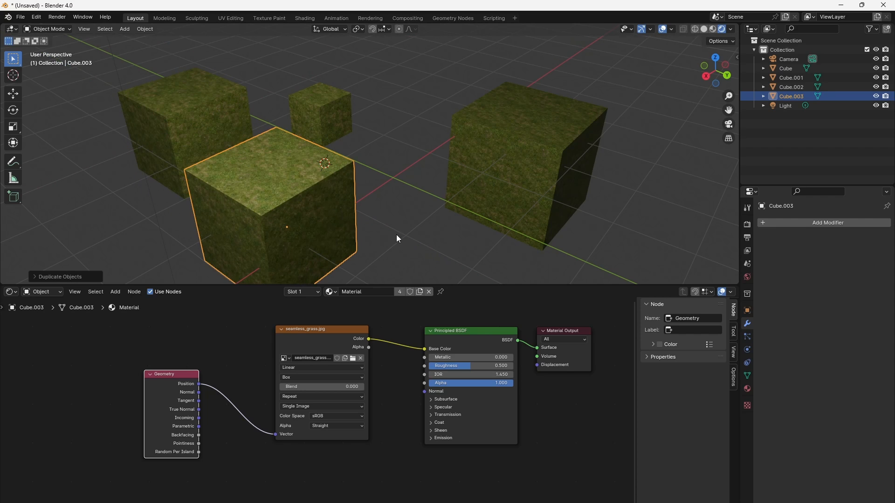
pyautogui.moveTo(436, 217)
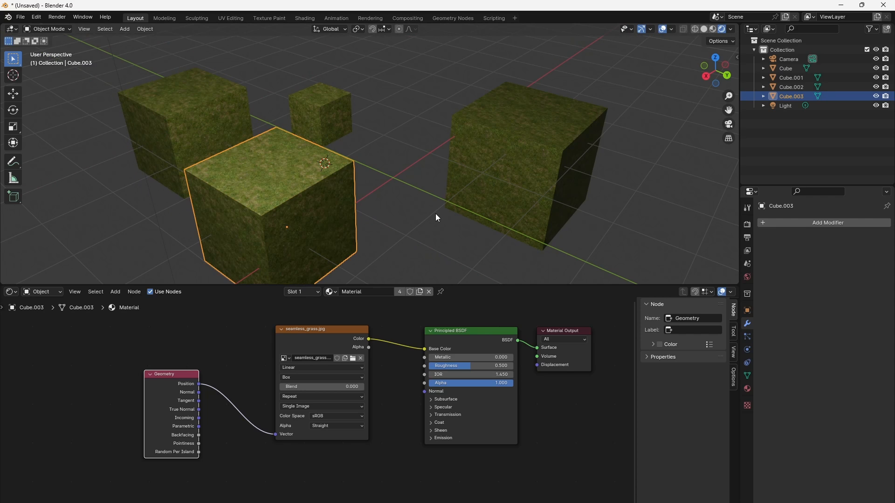
pyautogui.moveTo(449, 398)
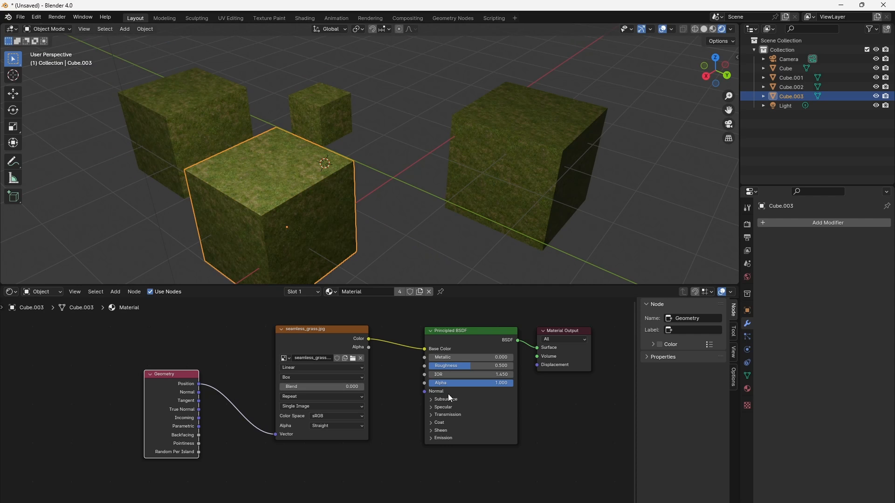
pyautogui.moveTo(368, 299)
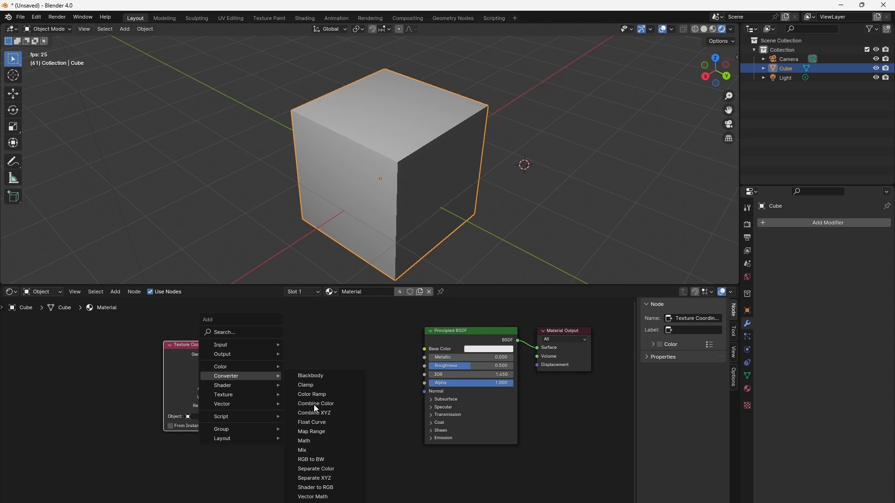
pyautogui.moveTo(318, 478)
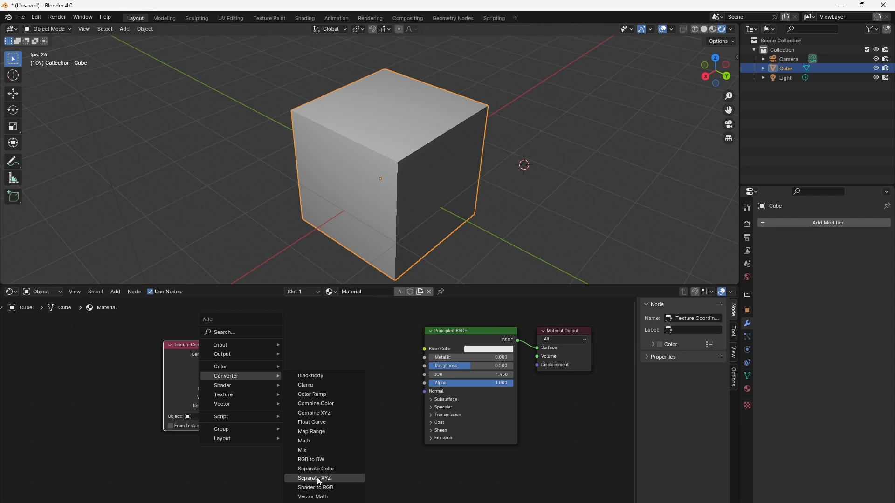
pyautogui.moveTo(338, 479)
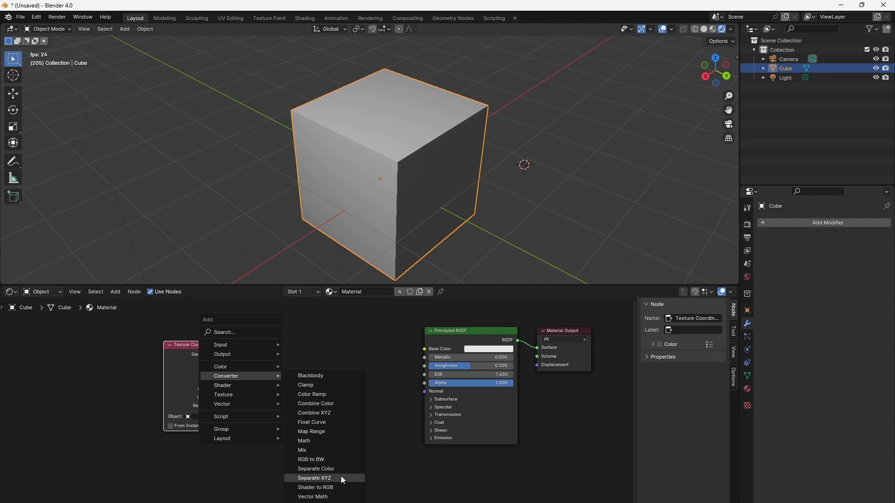
# - Add a Separate XYZ node so the cube's Z height drives a white-to-black Base Color gradient
pyautogui.click(314, 478)
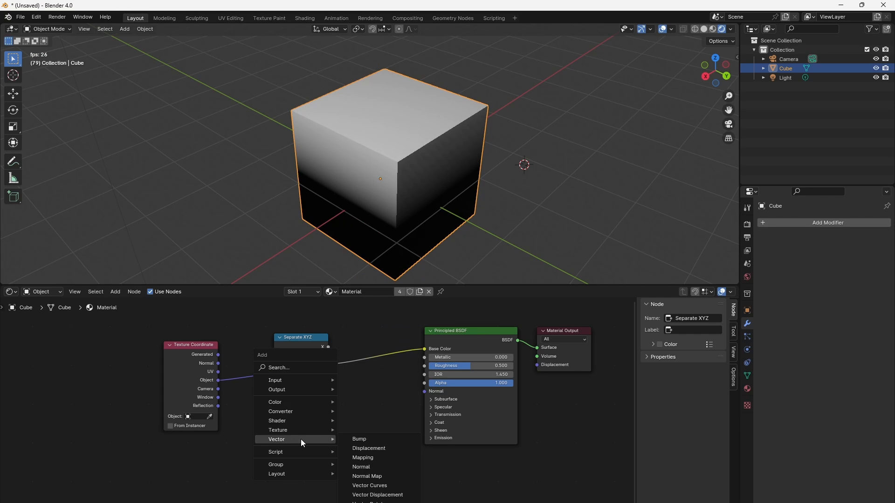
pyautogui.moveTo(361, 467)
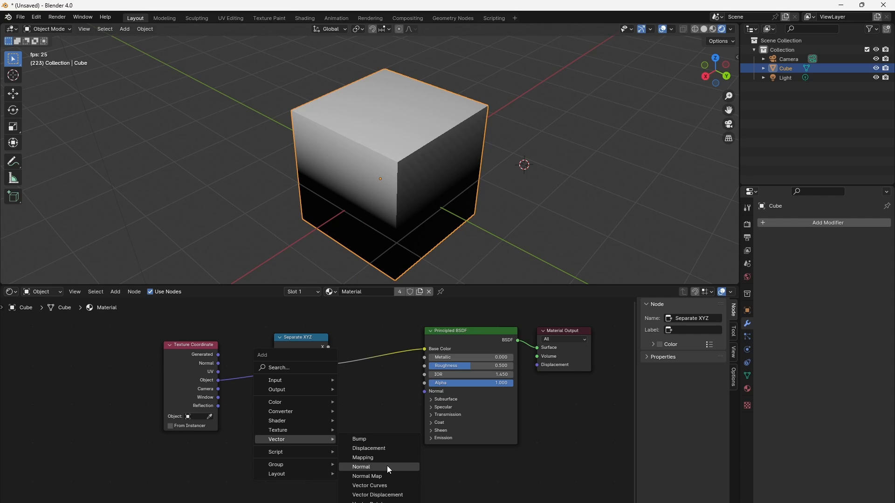
# - Add a Vector Normal node from the object coordinates and feed its Dot output to Base Color
pyautogui.click(360, 466)
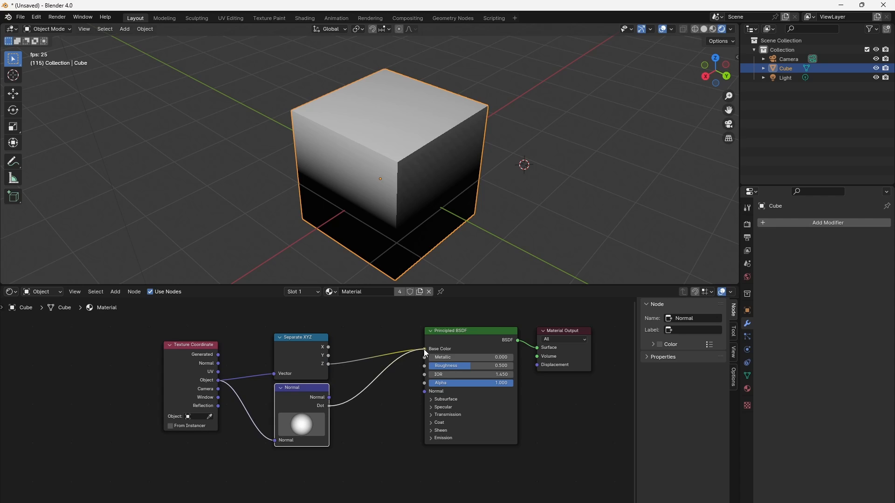
pyautogui.click(301, 425)
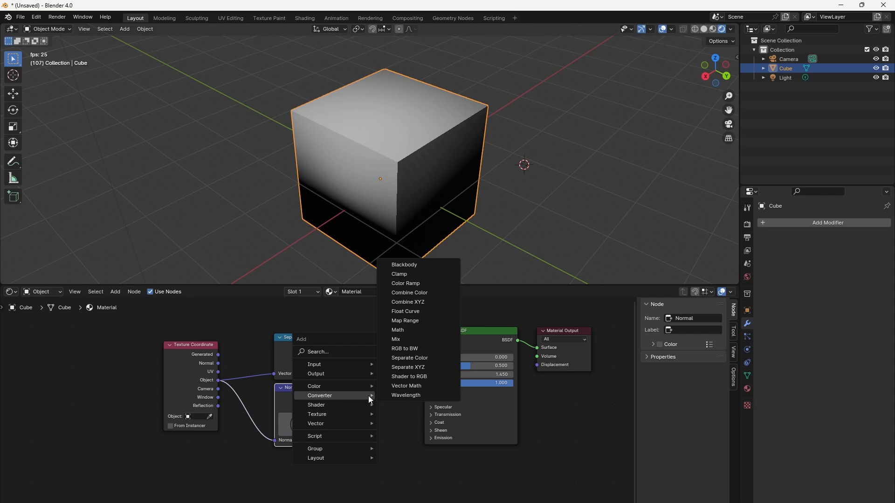
pyautogui.moveTo(422, 354)
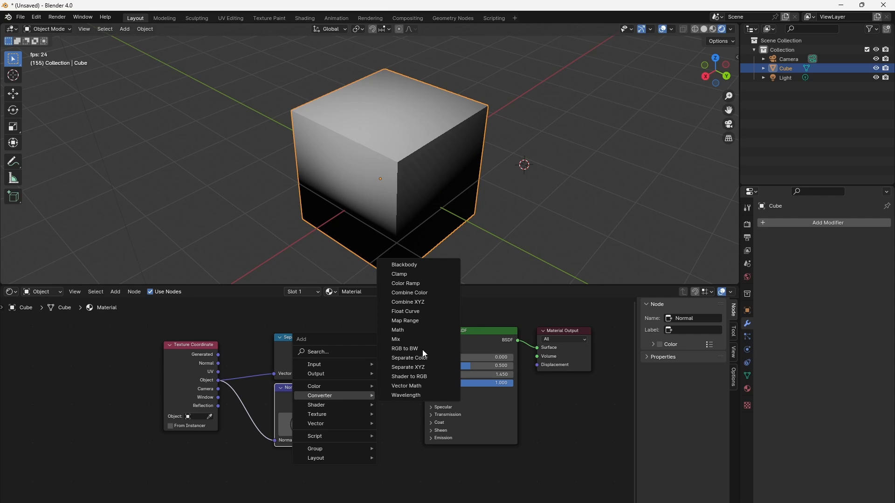
pyautogui.moveTo(420, 283)
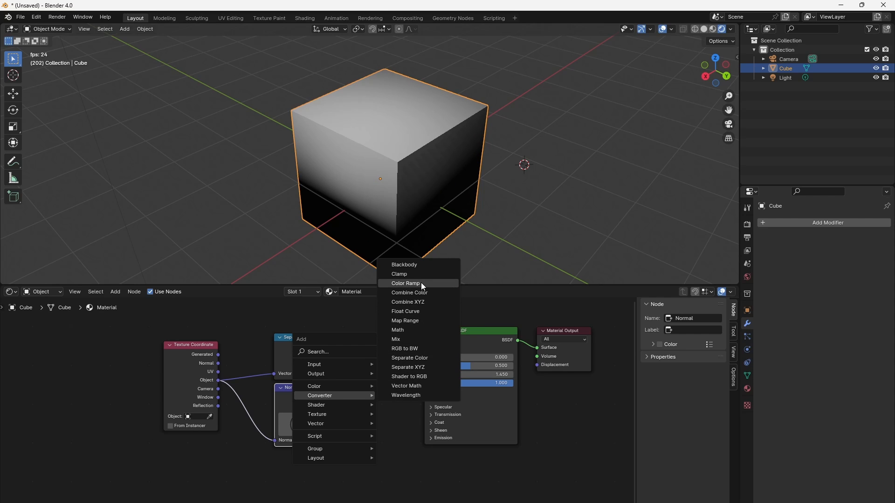
# - Add a Map Range converter node to remap the Dot gradient mask
pyautogui.click(405, 283)
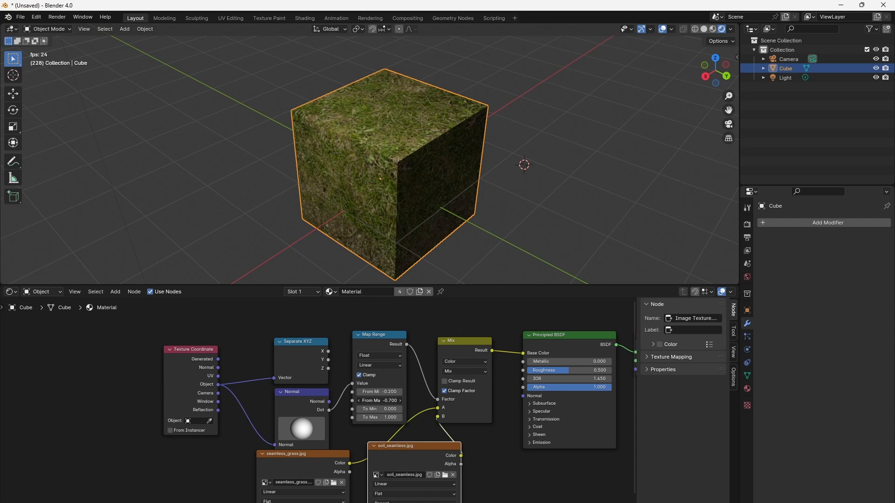
# - Raise the Map Range From Max so soil covers most of the cube with grass near the lower edges
pyautogui.click(378, 400)
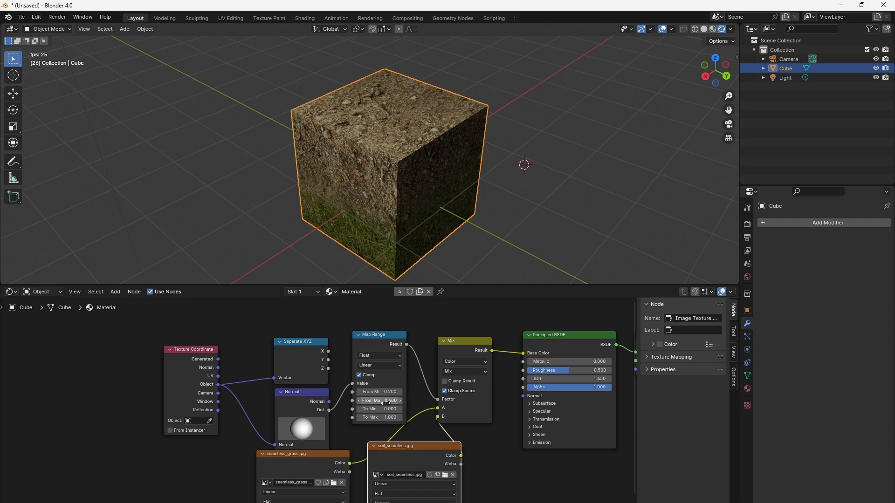